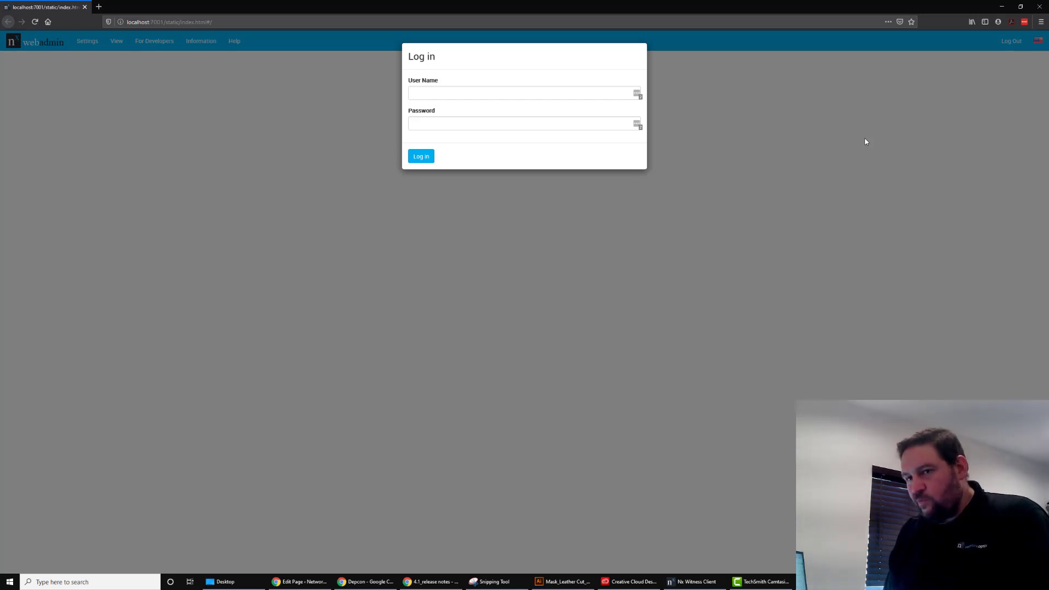
pyautogui.moveTo(548, 86)
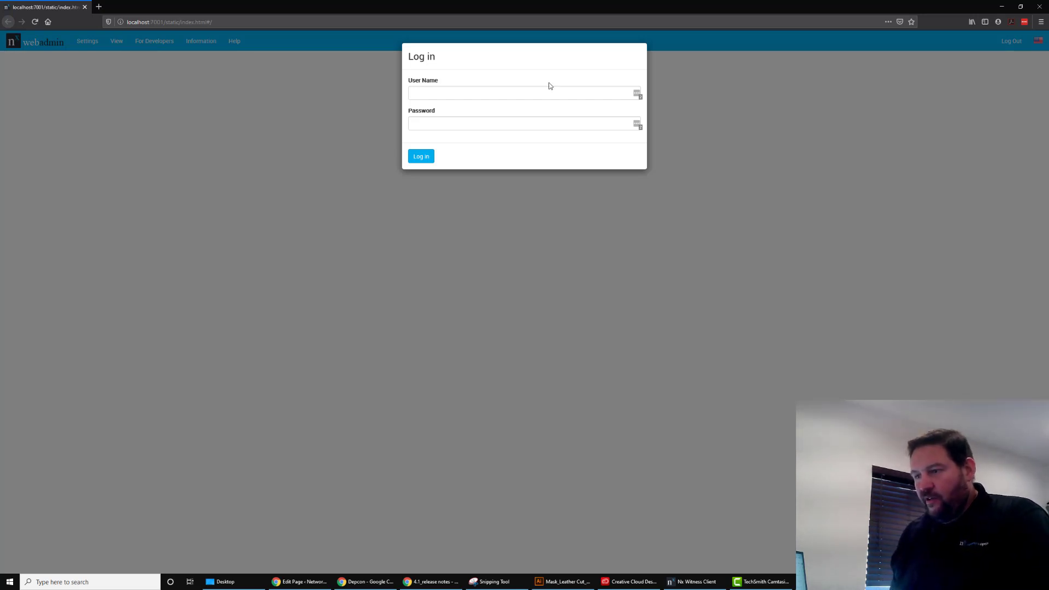
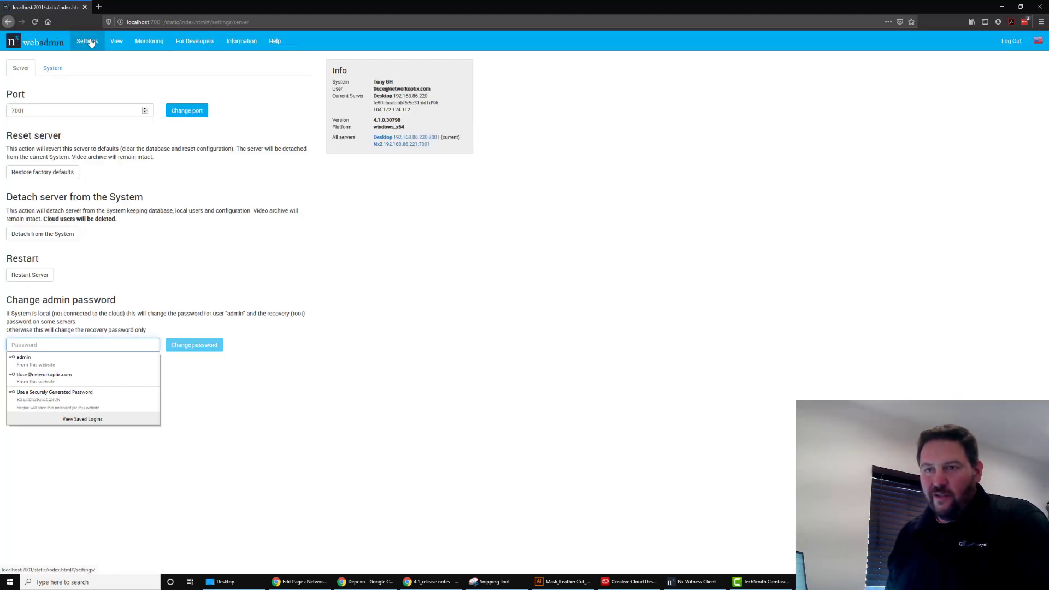
# Step: Browse the Monitoring graphs, the Storage list and the For Developers page, then go to Information
pyautogui.click(116, 41)
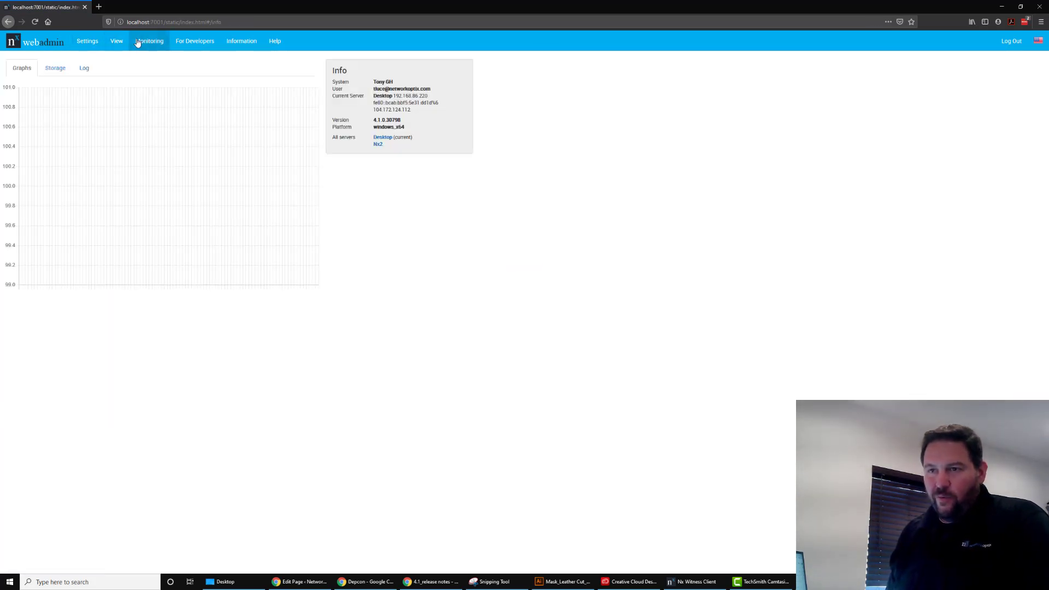
pyautogui.click(149, 41)
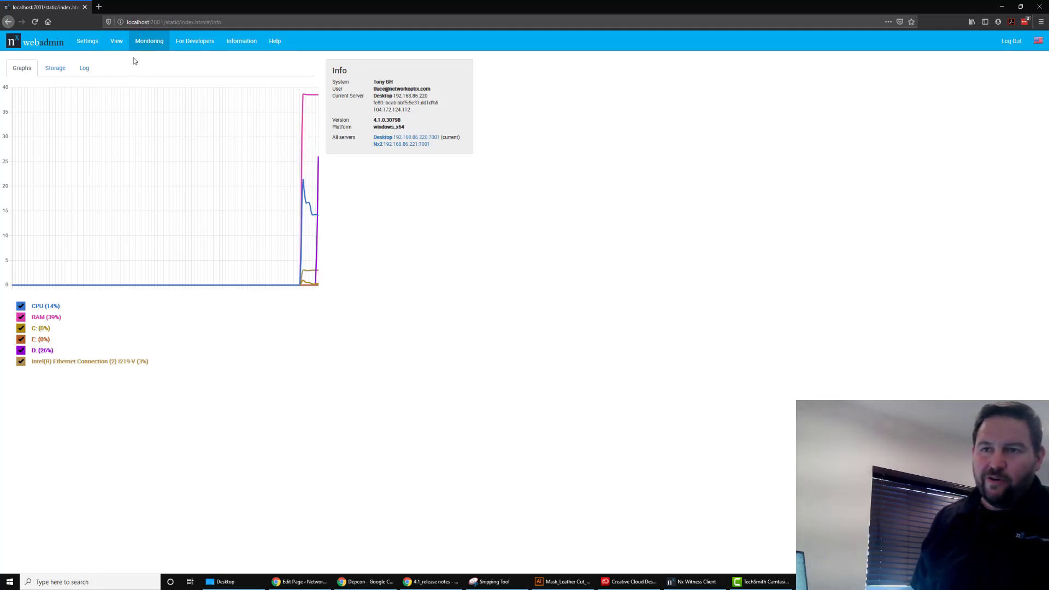
pyautogui.click(55, 68)
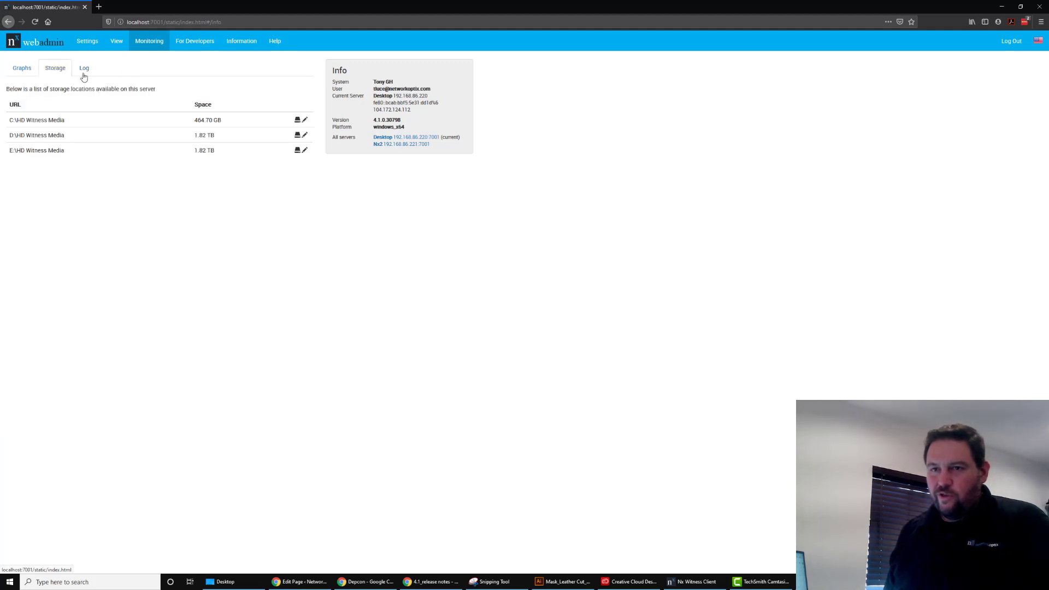
pyautogui.click(195, 41)
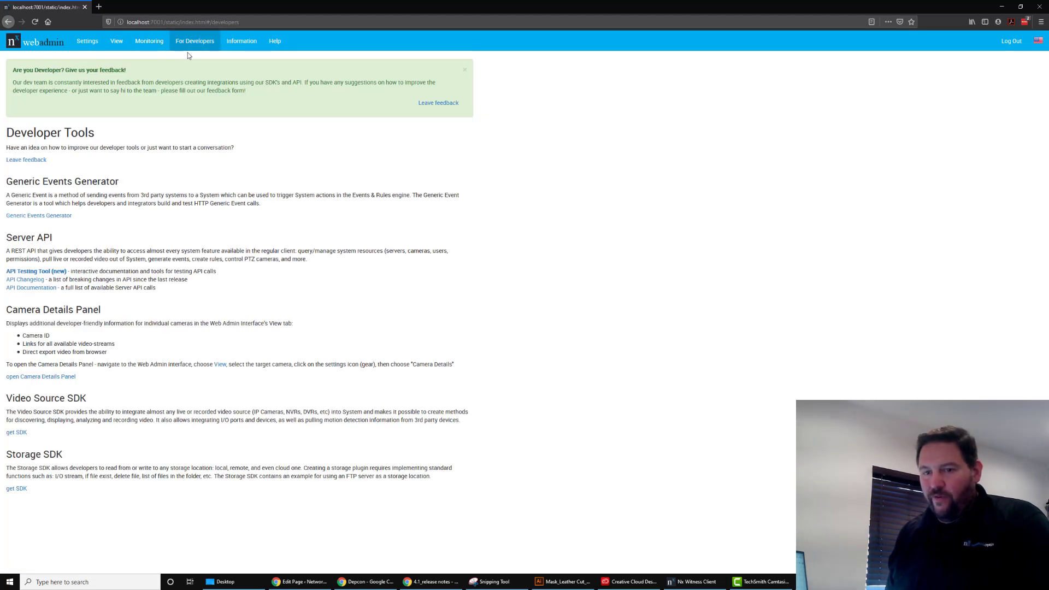
pyautogui.click(242, 41)
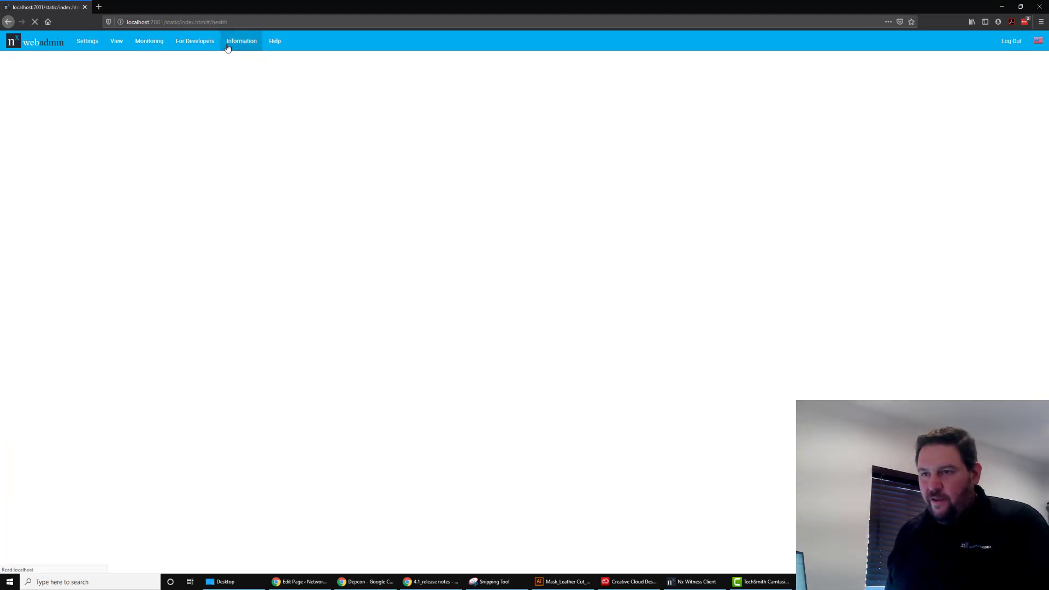
# Step: On the Alerts dashboard, filter to the Nx2 server and try the camera and storage device types
pyautogui.click(241, 41)
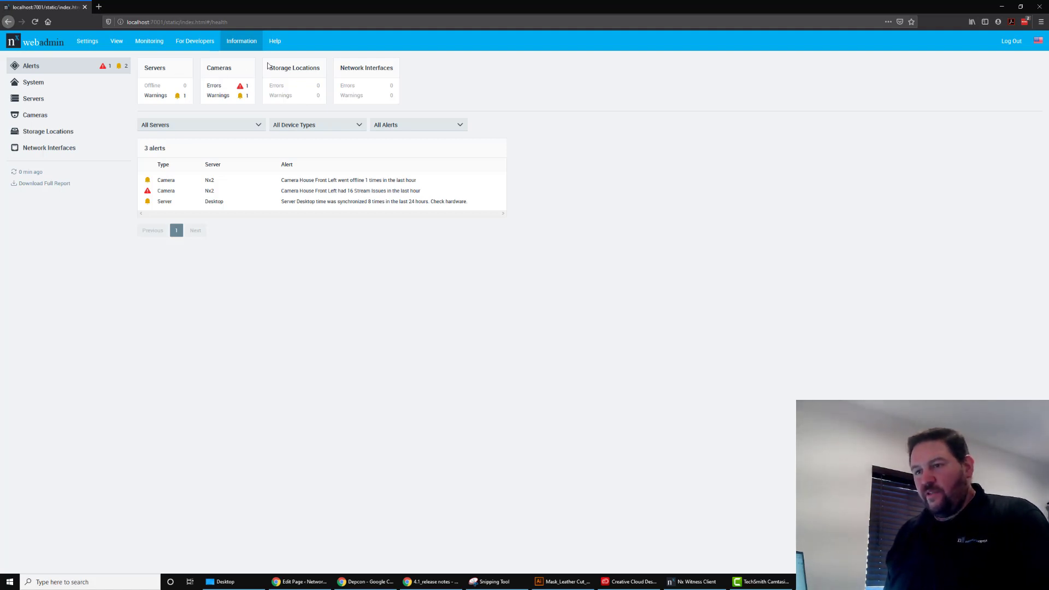
pyautogui.moveTo(226, 149)
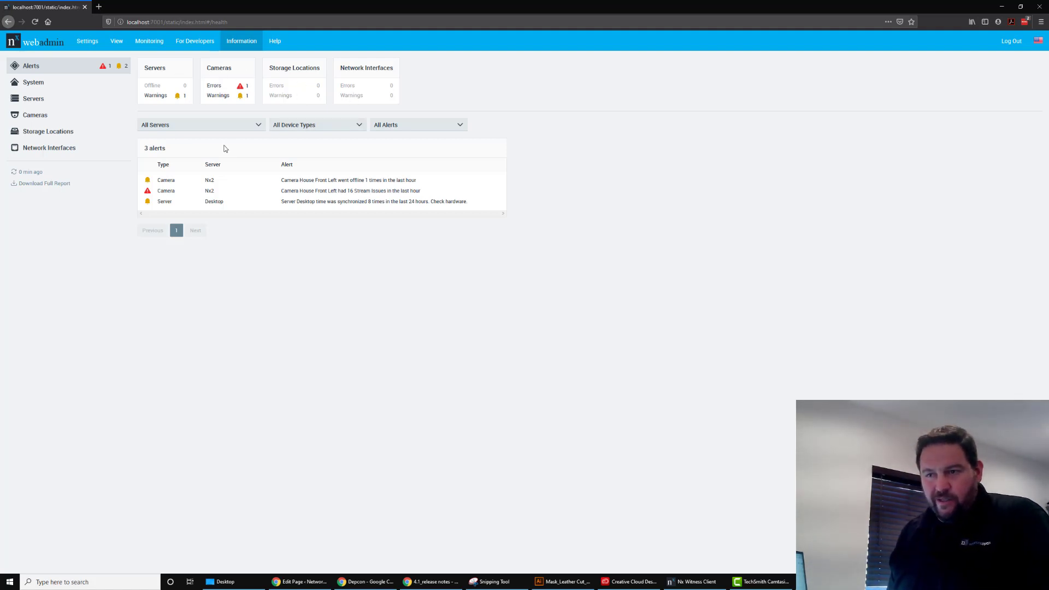
pyautogui.click(201, 125)
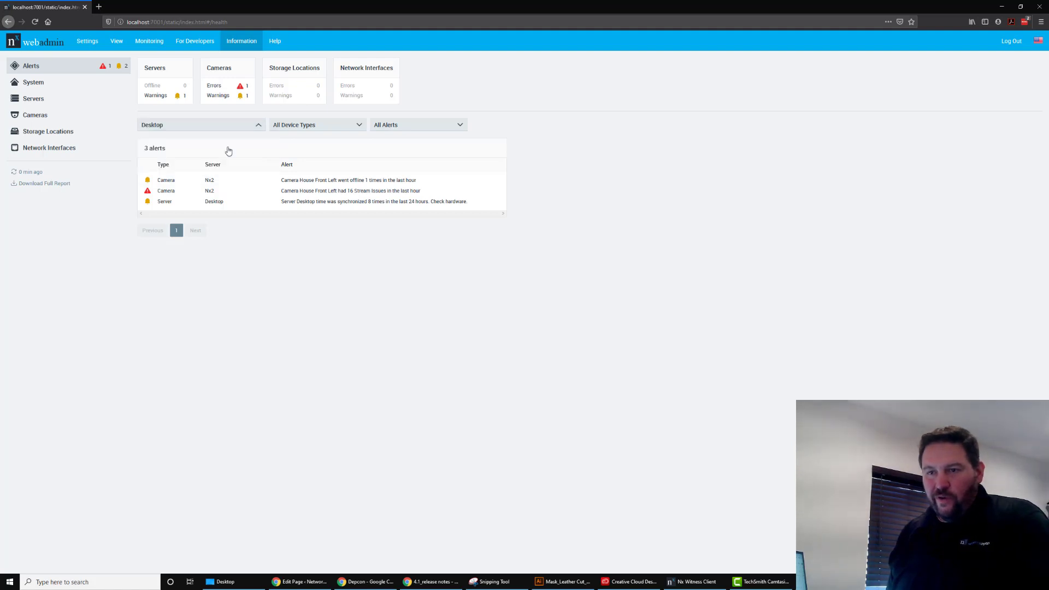
pyautogui.click(200, 124)
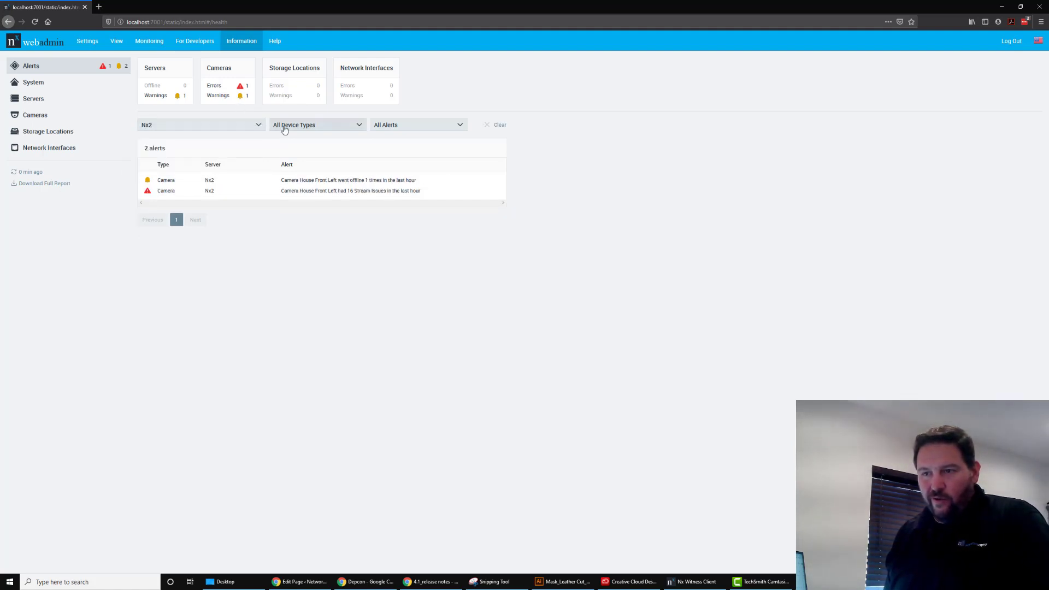
pyautogui.click(316, 125)
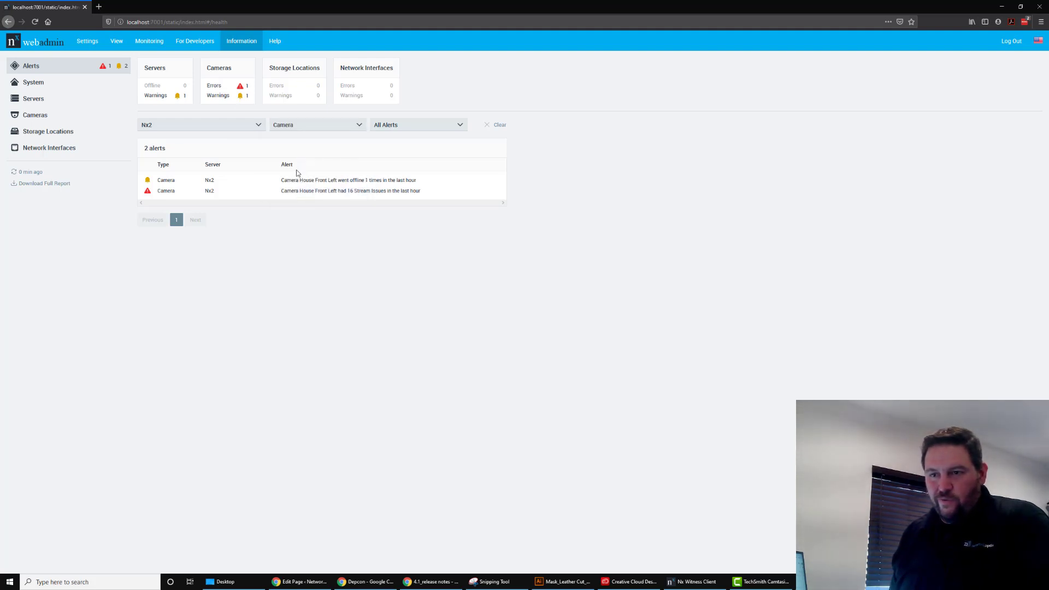
pyautogui.click(317, 125)
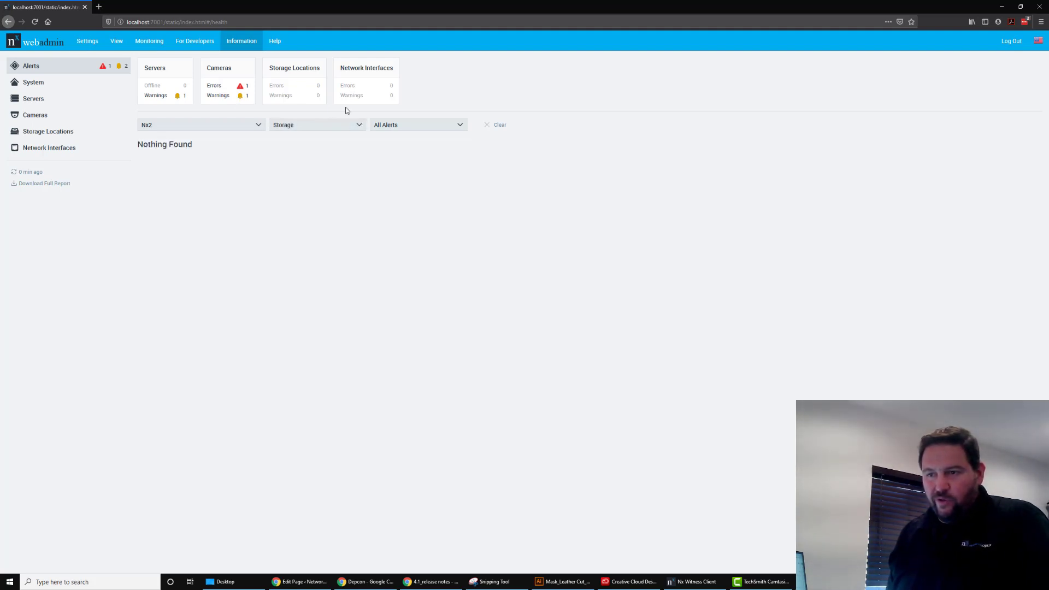
# Step: Set the alert severity filter to errors, then to Only Warnings
pyautogui.click(316, 125)
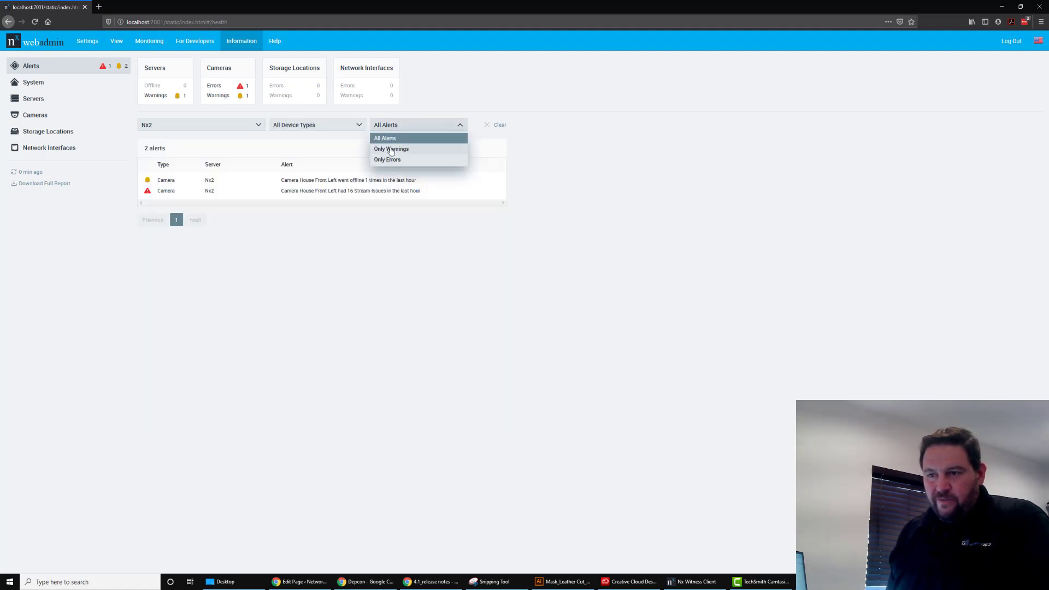
pyautogui.moveTo(387, 161)
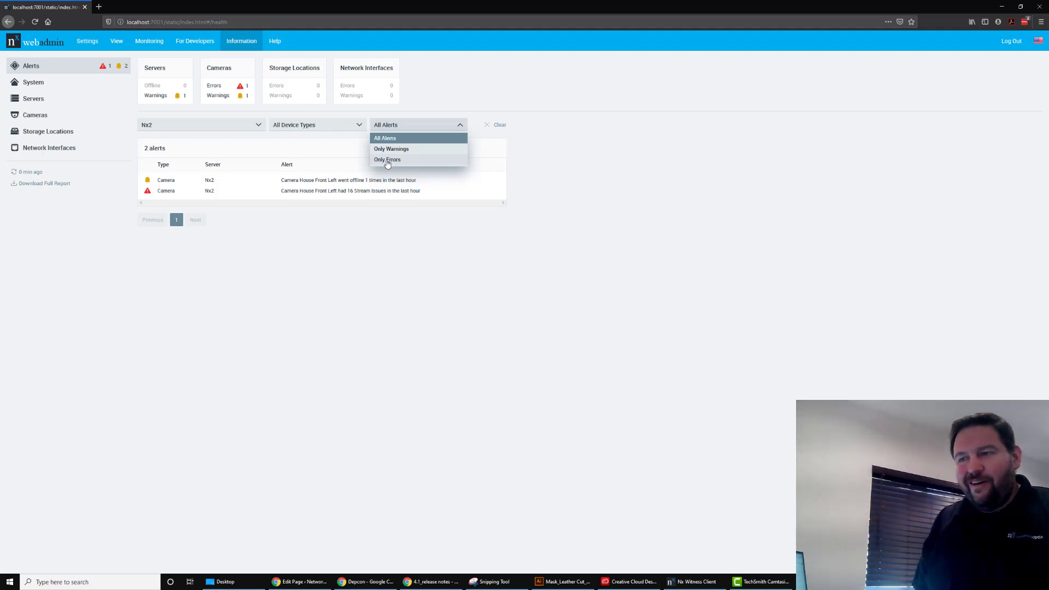
pyautogui.click(387, 159)
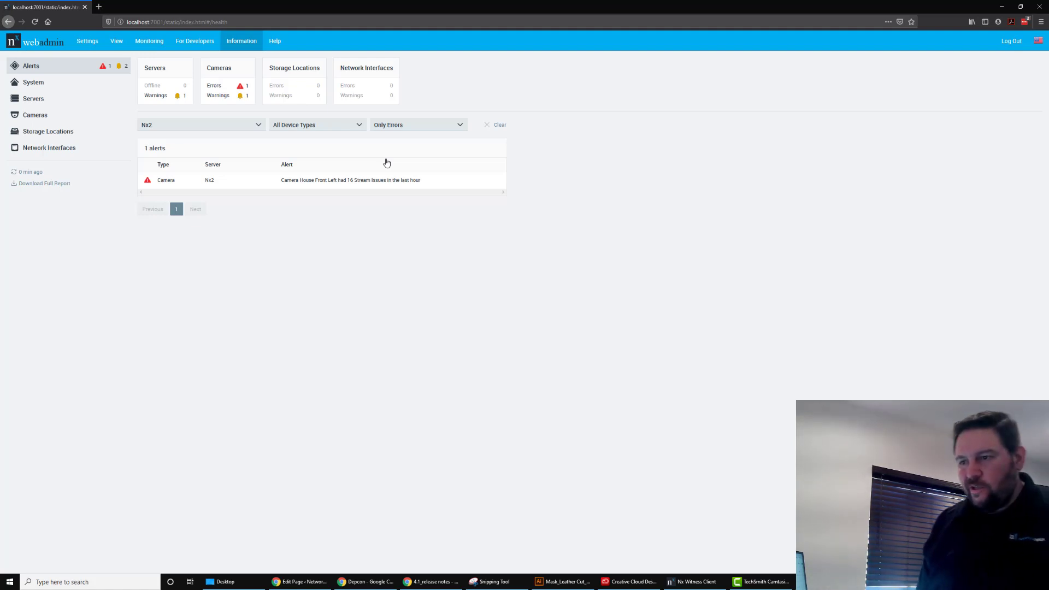
pyautogui.click(418, 124)
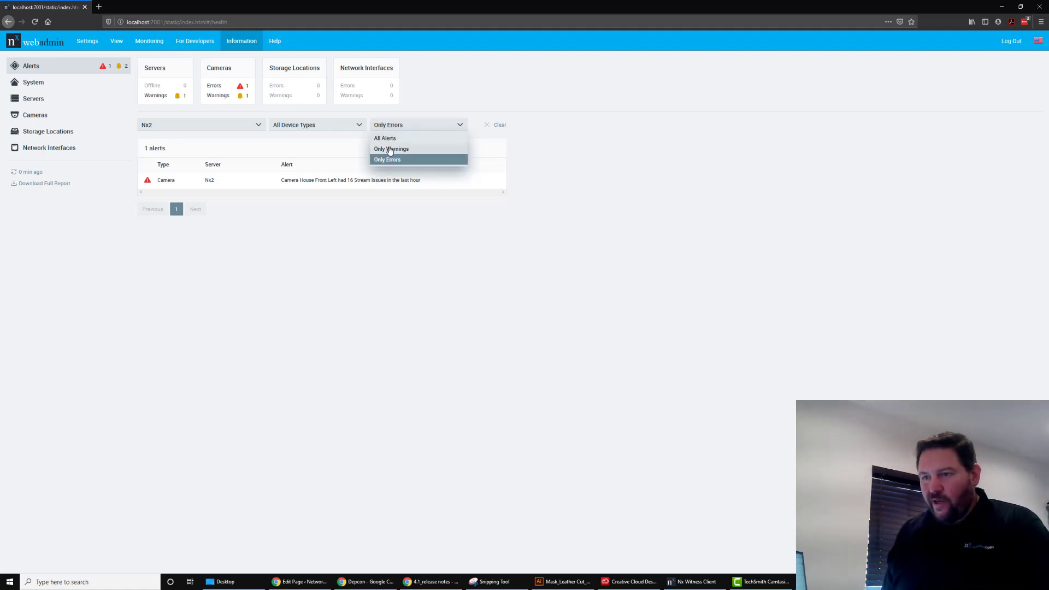
pyautogui.click(391, 149)
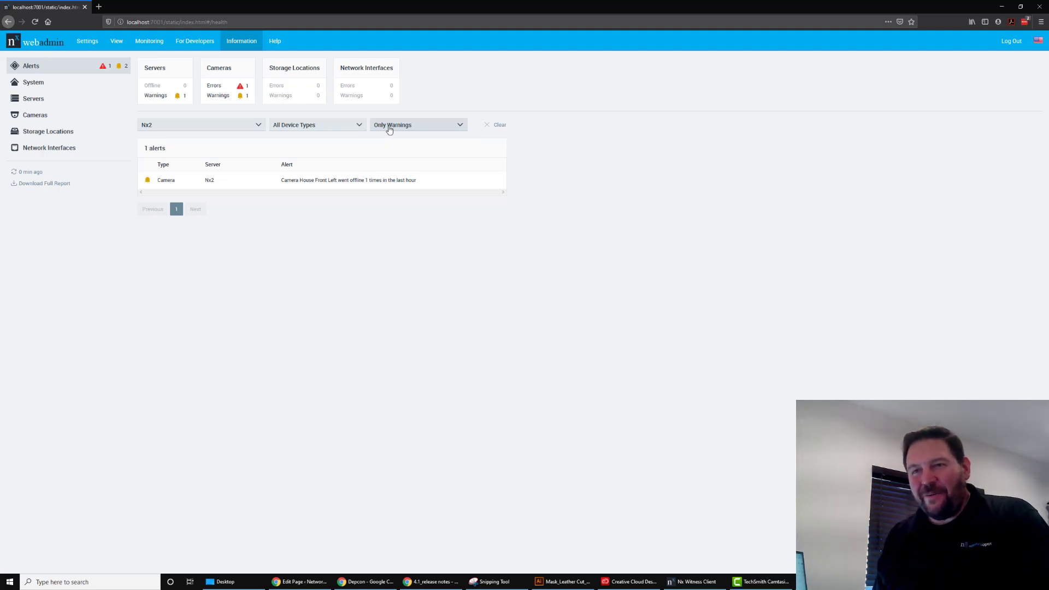
pyautogui.moveTo(114, 90)
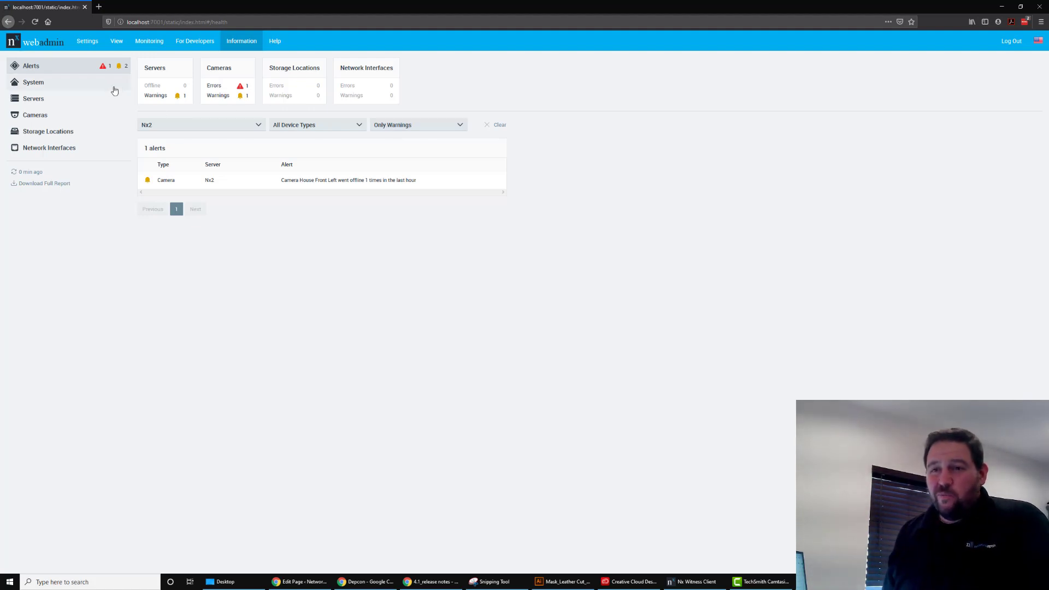
# Step: View the System summary, then the Servers health table for Desktop and Nx2
pyautogui.click(33, 81)
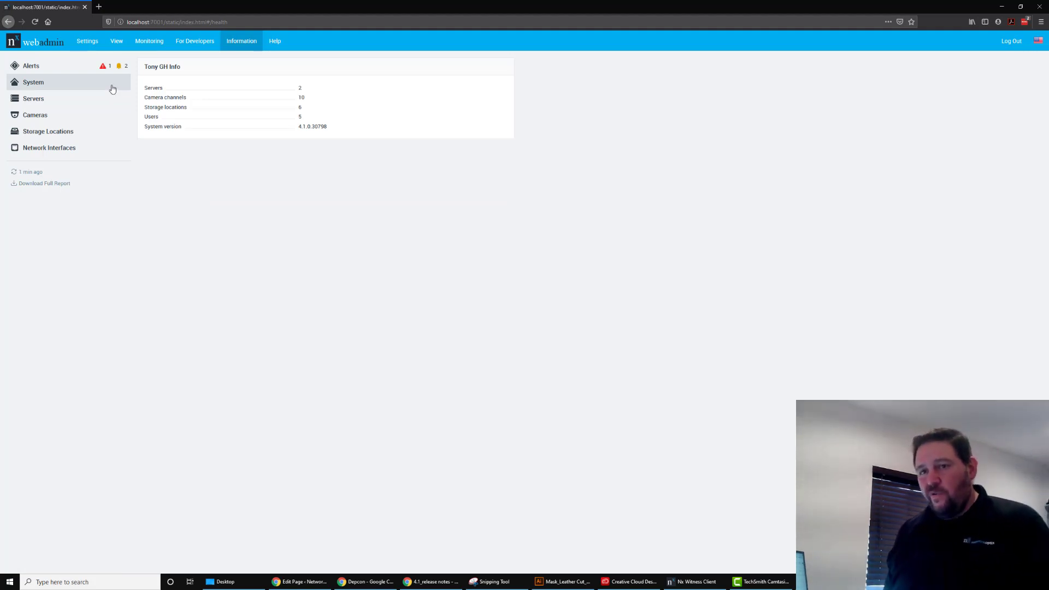
pyautogui.click(33, 99)
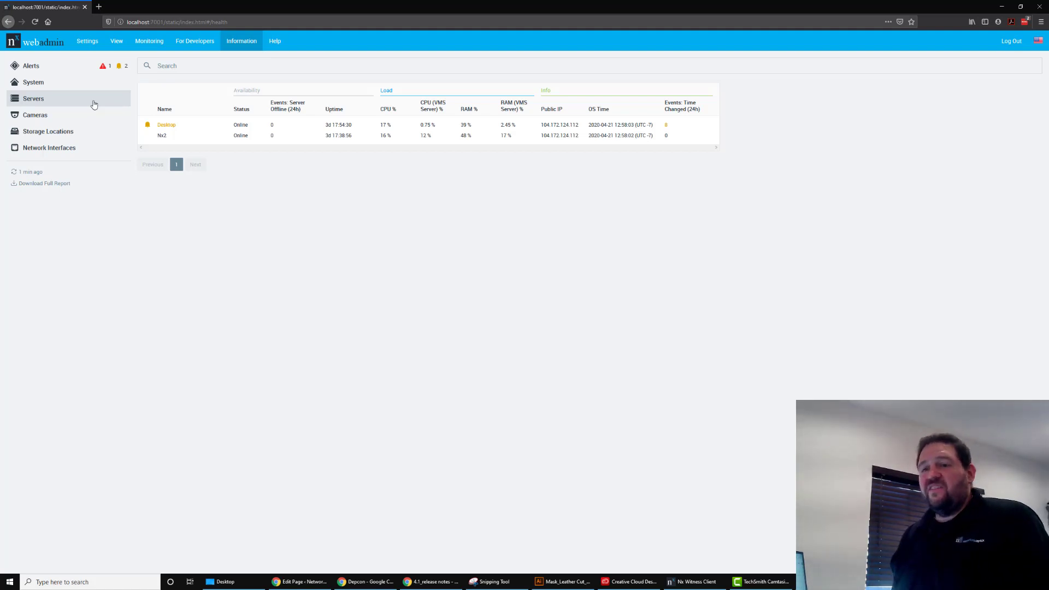
# Step: Show the Cameras health table with recording status, resolution, FPS and storage analytics
pyautogui.click(35, 114)
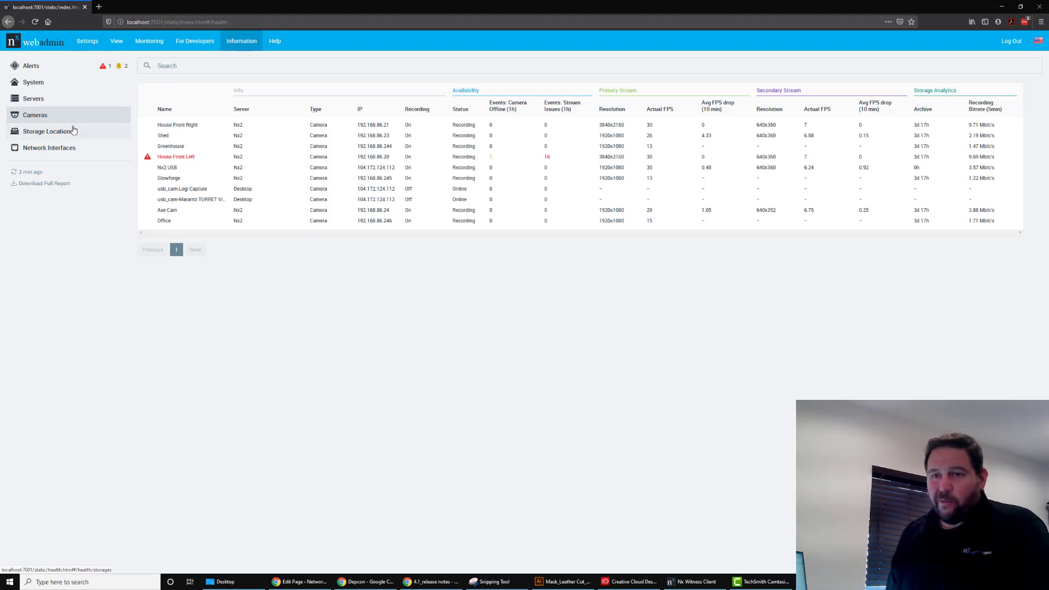
# Step: Show the Storage Locations table with status, read/write rates and space used
pyautogui.click(48, 131)
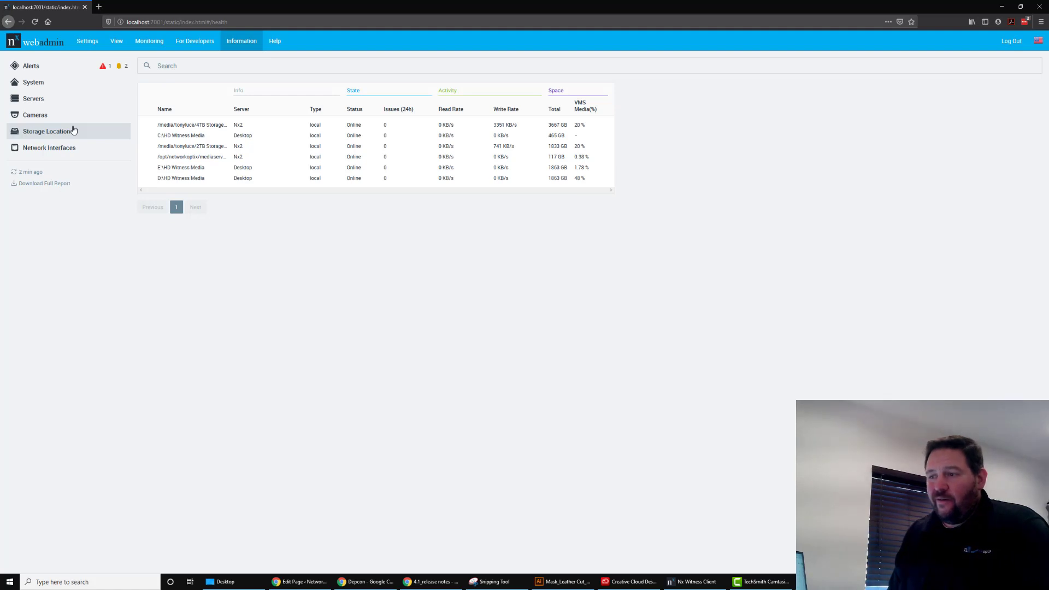
# Step: Show the Network Interfaces table with each interface's server, state, IP and traffic rates
pyautogui.click(49, 147)
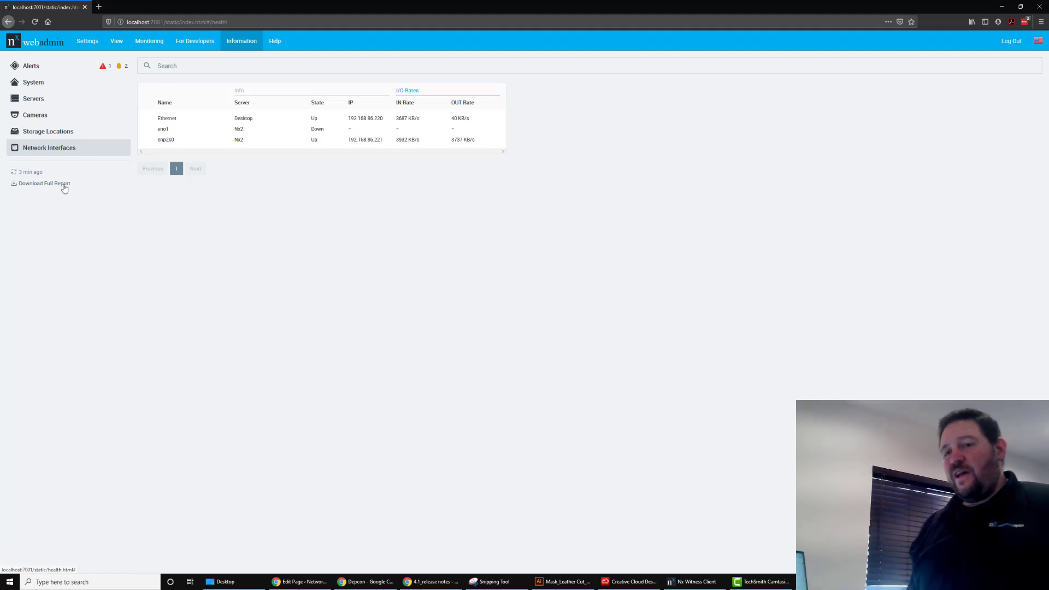
# Step: Download the full health report
pyautogui.click(44, 184)
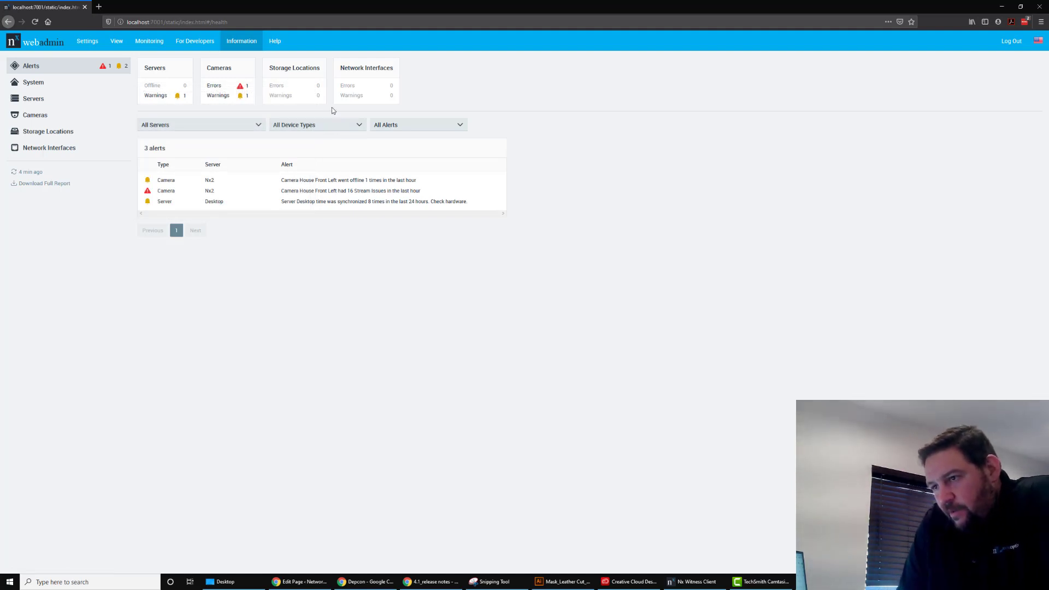
pyautogui.moveTo(337, 106)
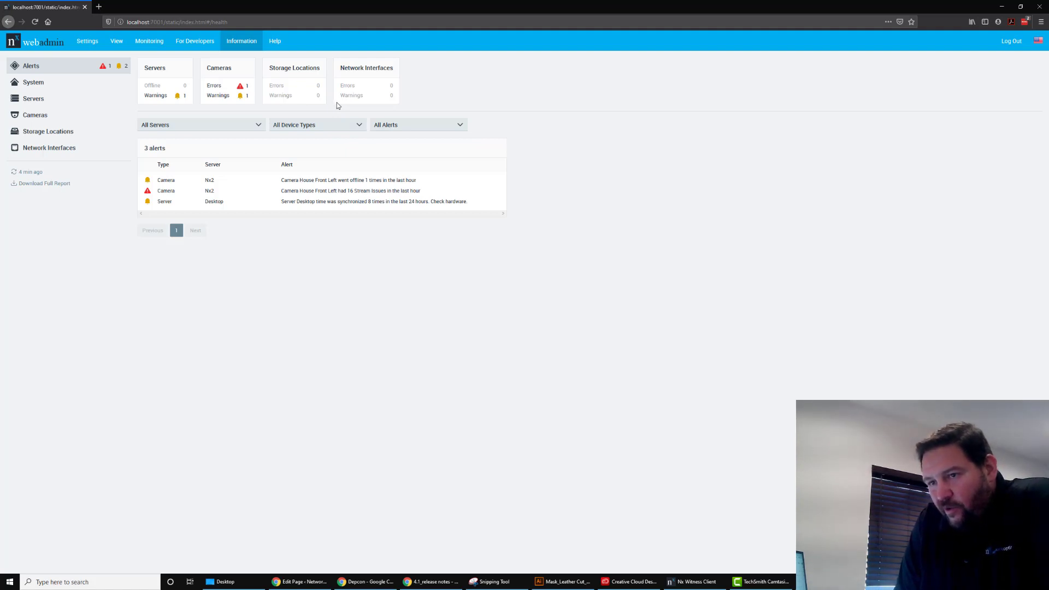